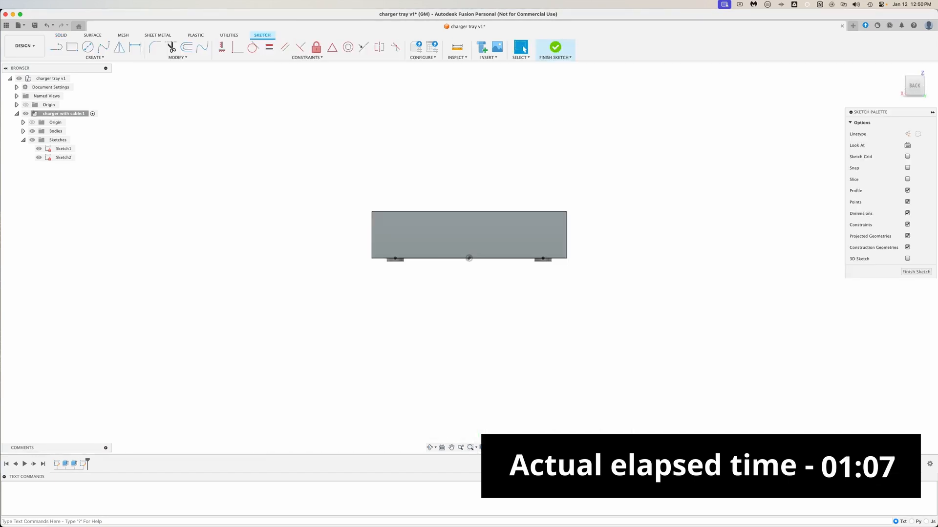
Extrude the charger profile with its cable stub, then add a new component named tray
left_click(72, 47)
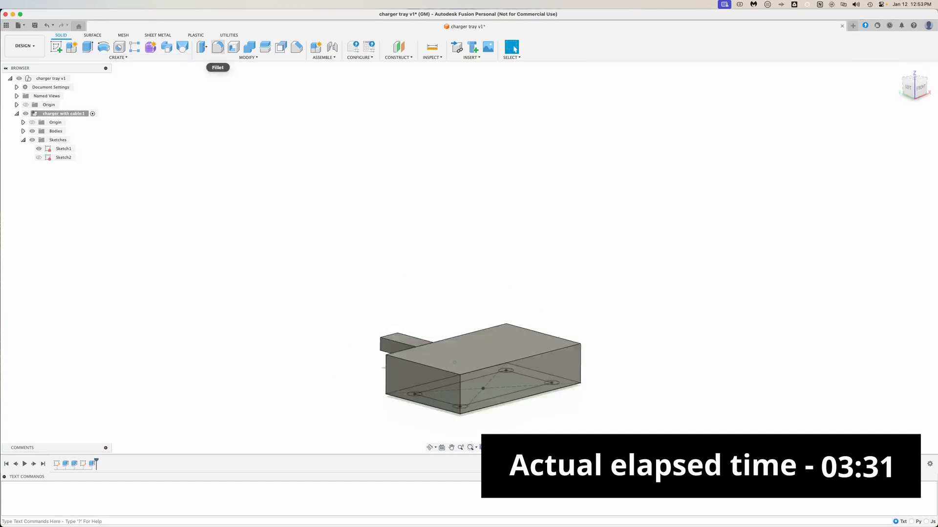
left_click(217, 47)
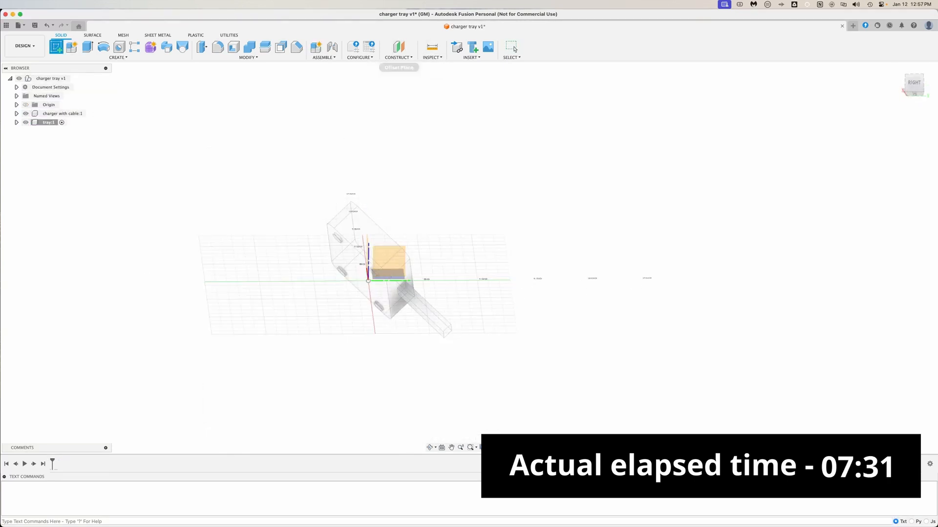
Extrude a 140×250 tray with a charger pocket and sketch the 10 mm rear cord opening
left_click(397, 47)
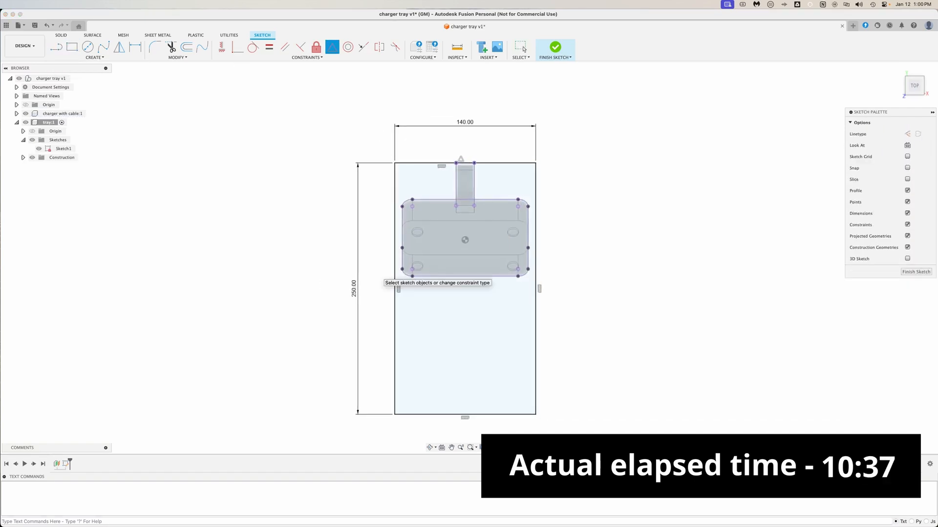
left_click(171, 47)
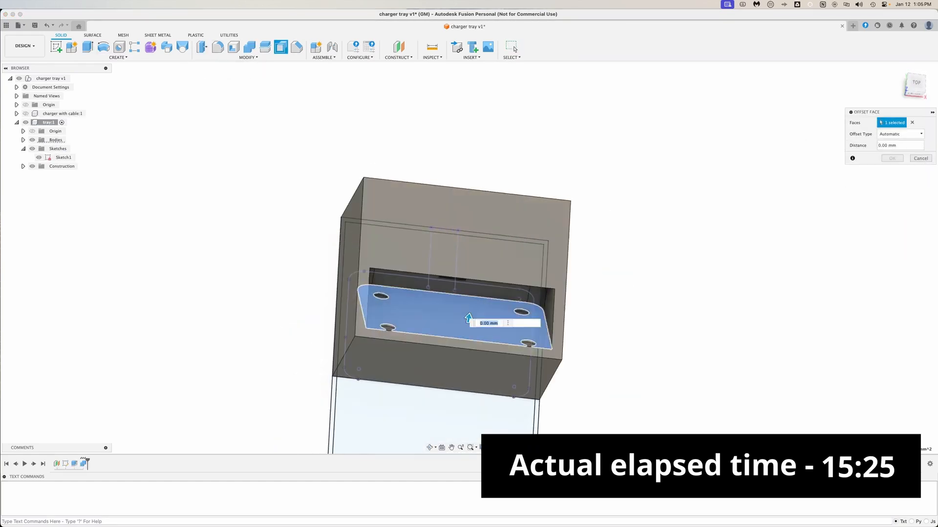
left_click(87, 47)
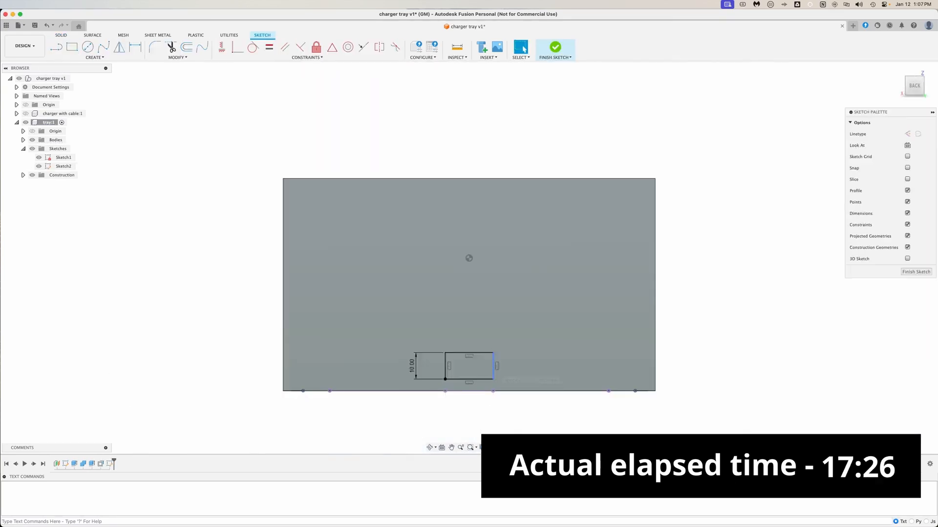
Cut the rear cord channel, add a section view, and sketch the diagonal corner profile
left_click(554, 48)
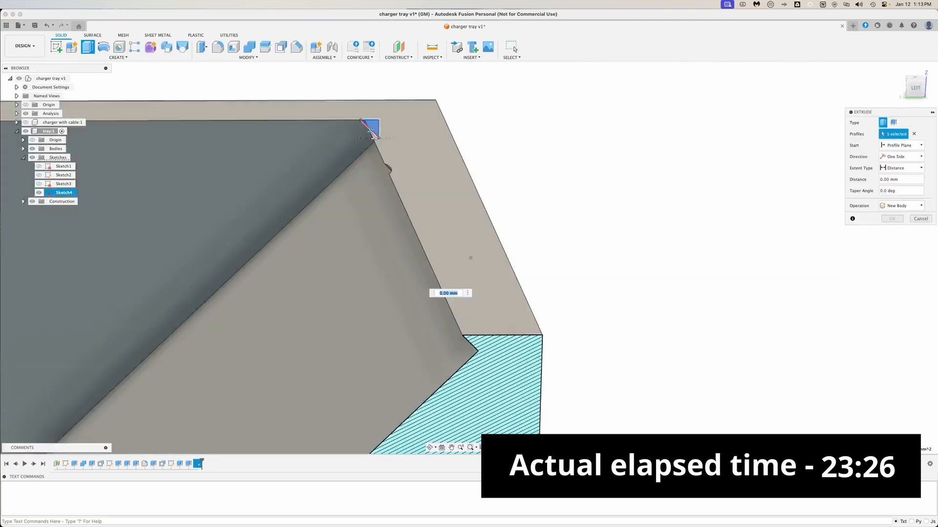
right_click(63, 192)
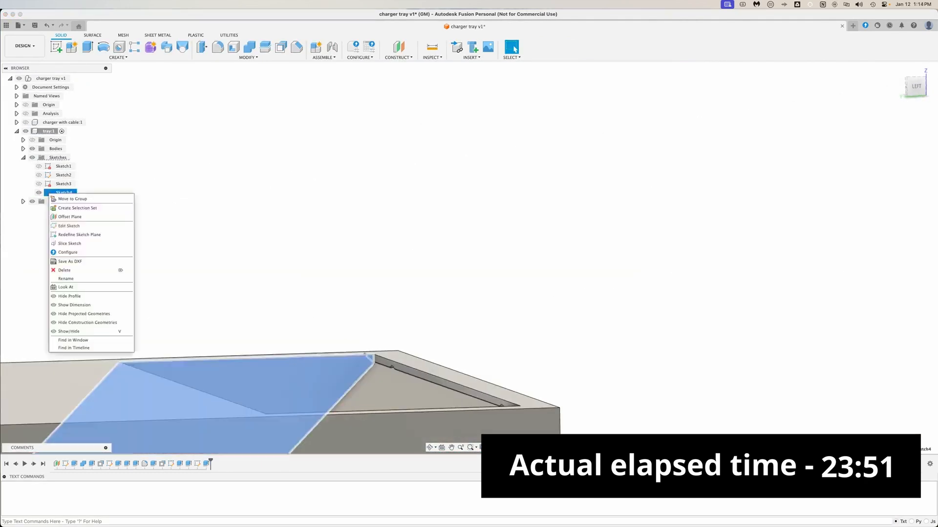
Cut the battery slots and offset the back-corner diagonal by -4 mm for extrusion
left_click(69, 226)
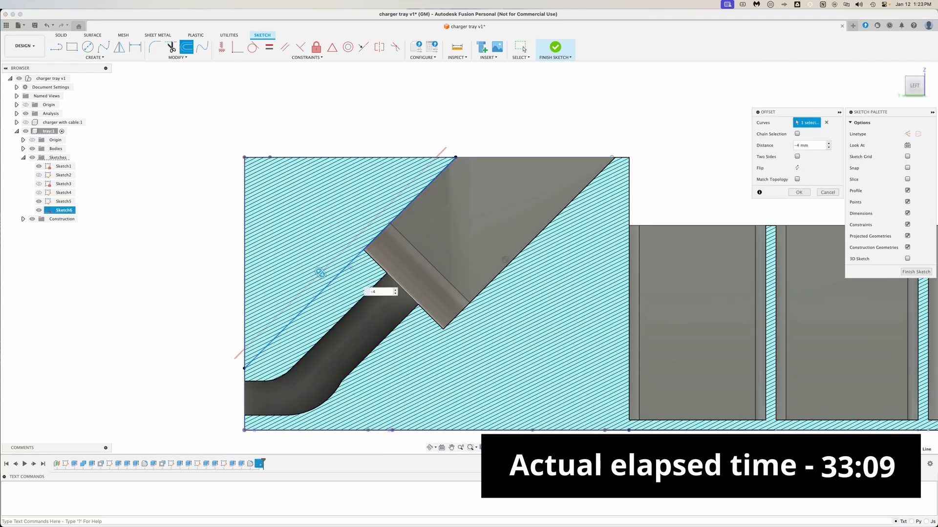
left_click(554, 49)
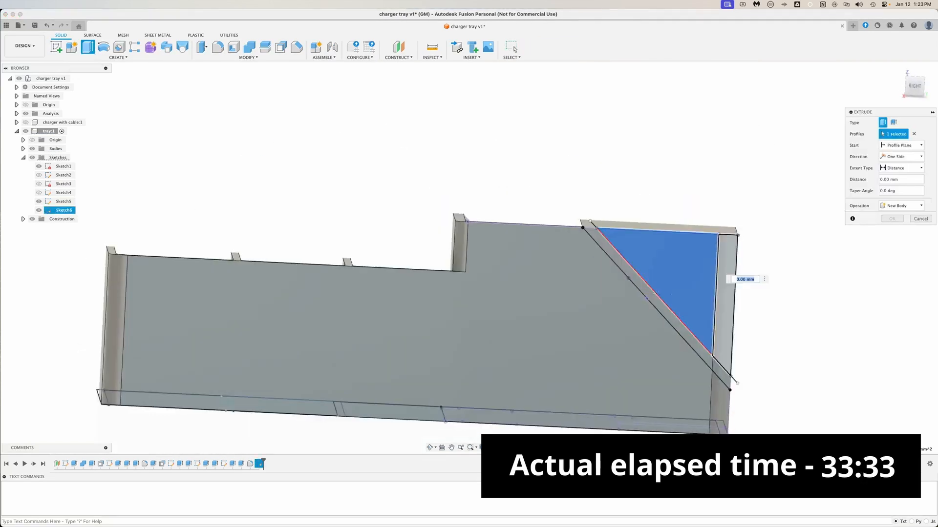